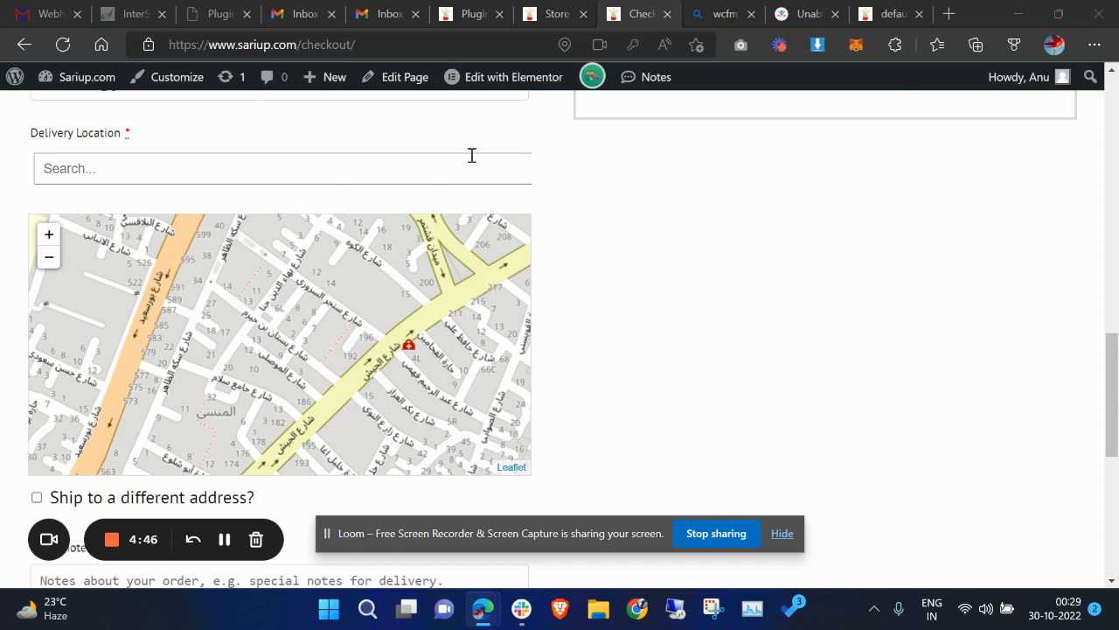
{"action": "mouse_move", "coordinate": [637, 203]}
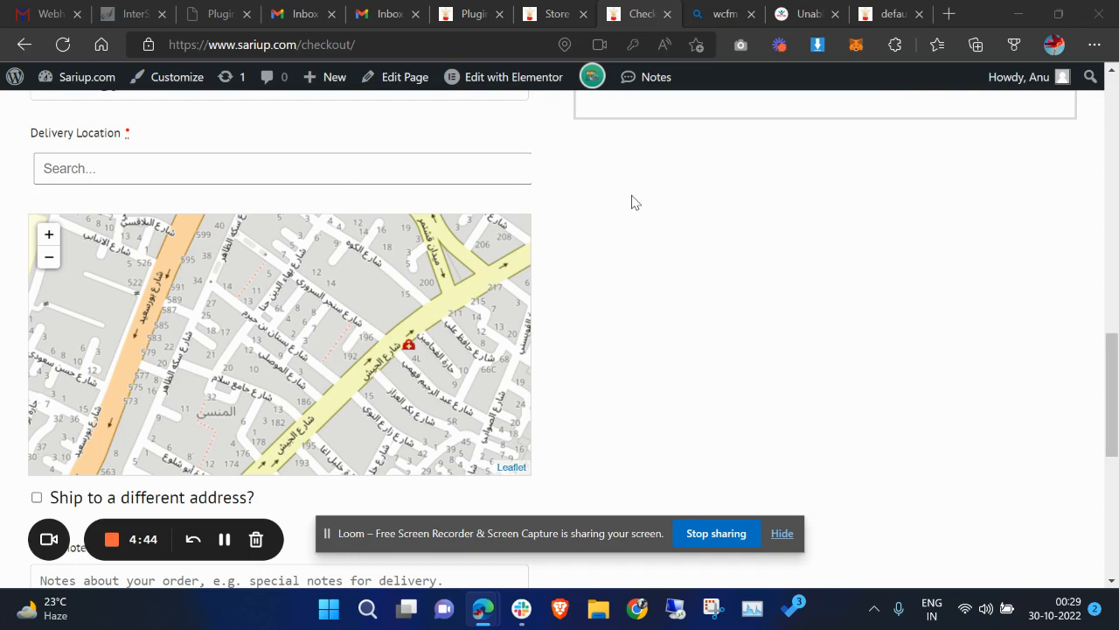
Step: Scroll through the checkout page to review the Delivery Location field and its map
{"action": "scroll", "scroll_direction": "down", "scroll_amount": 3}
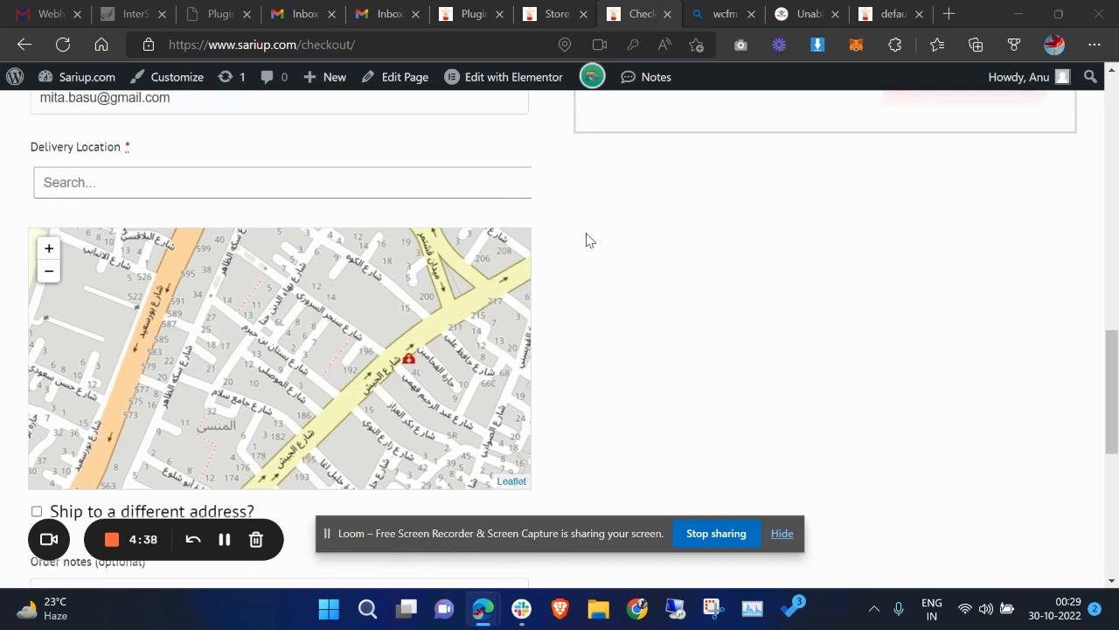
{"action": "scroll", "scroll_direction": "down", "scroll_amount": 3}
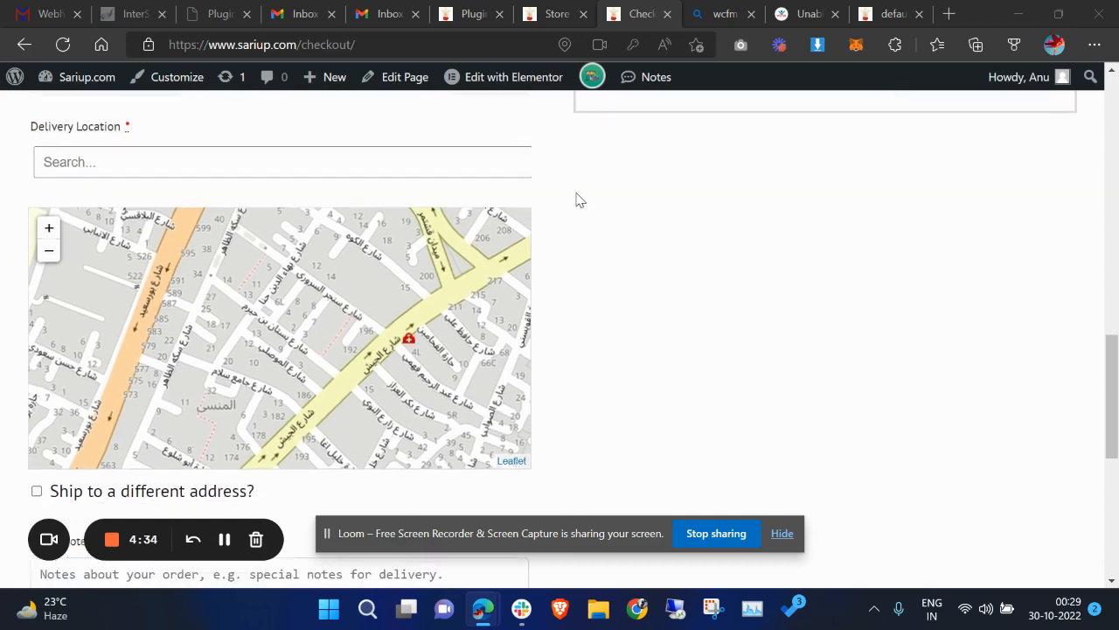
{"action": "scroll", "scroll_direction": "down", "scroll_amount": 3}
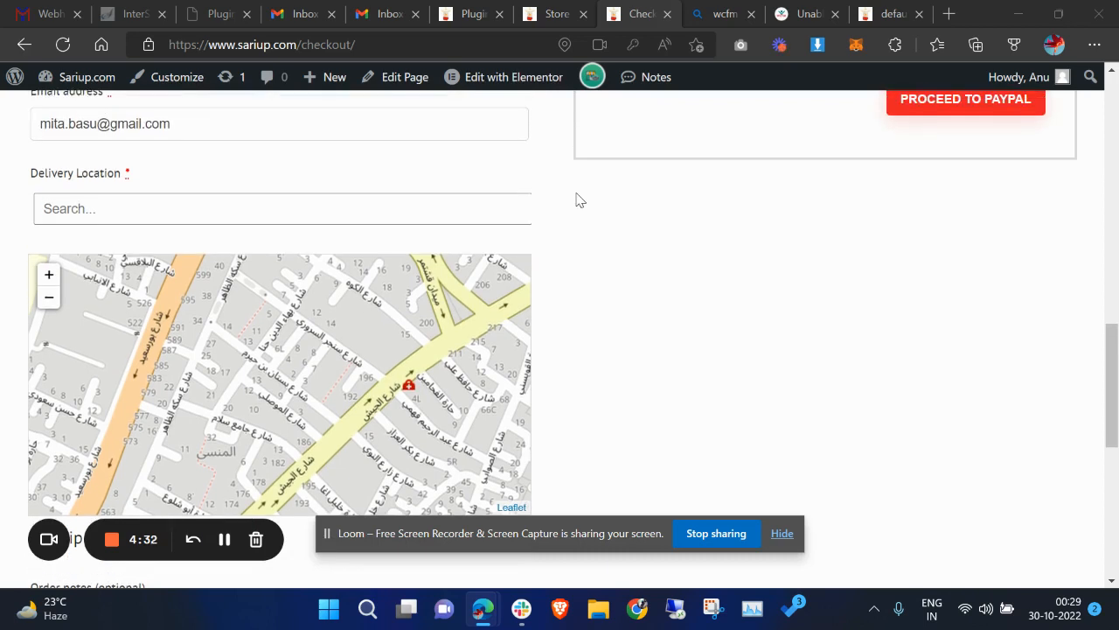
{"action": "scroll", "scroll_direction": "down", "scroll_amount": 3}
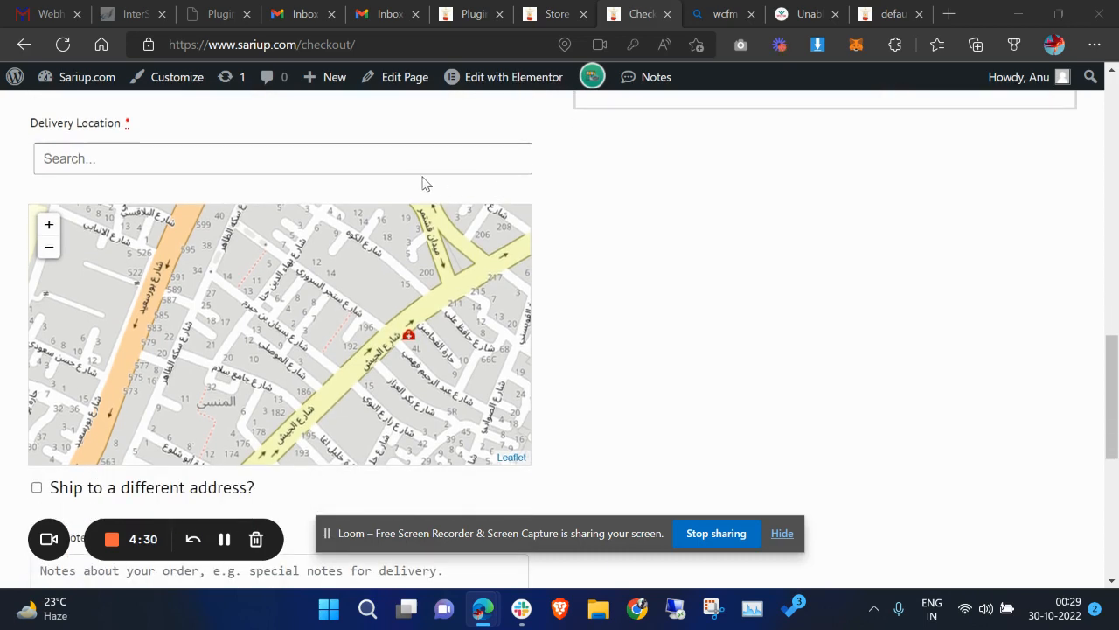
{"action": "scroll", "scroll_direction": "down", "scroll_amount": 3}
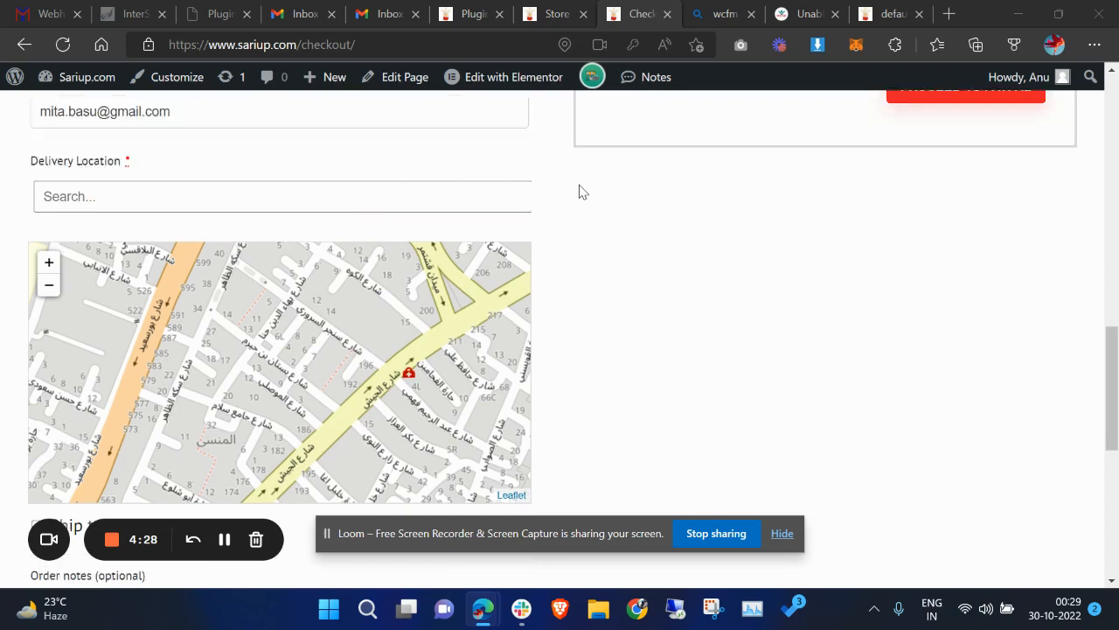
{"action": "scroll", "scroll_direction": "down", "scroll_amount": 3}
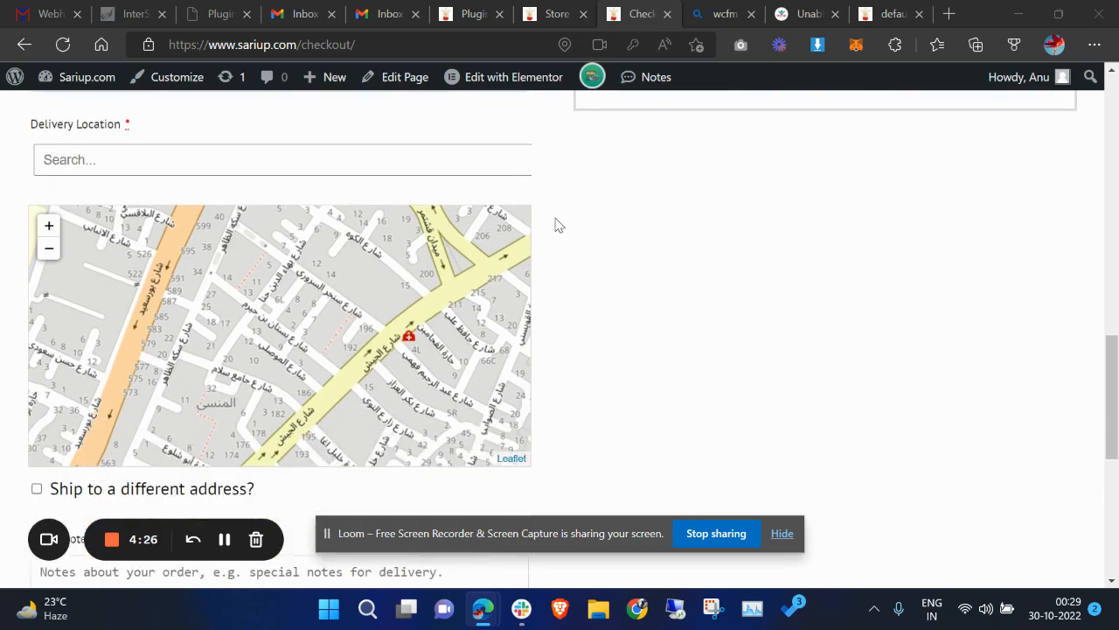
{"action": "scroll", "scroll_direction": "down", "scroll_amount": 3}
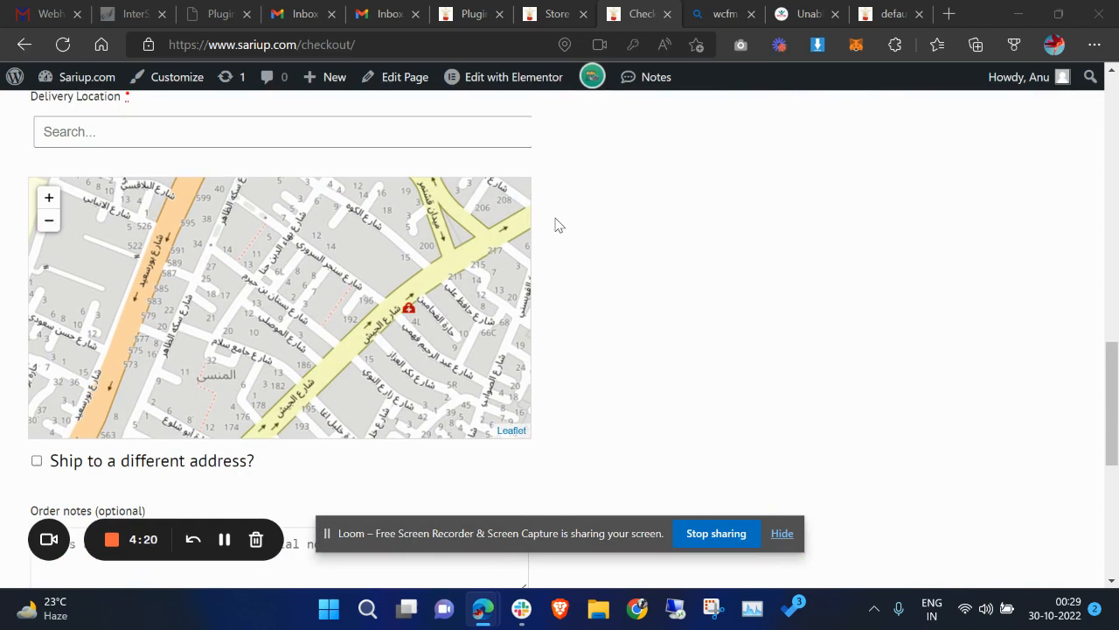
{"action": "mouse_move", "coordinate": [521, 168]}
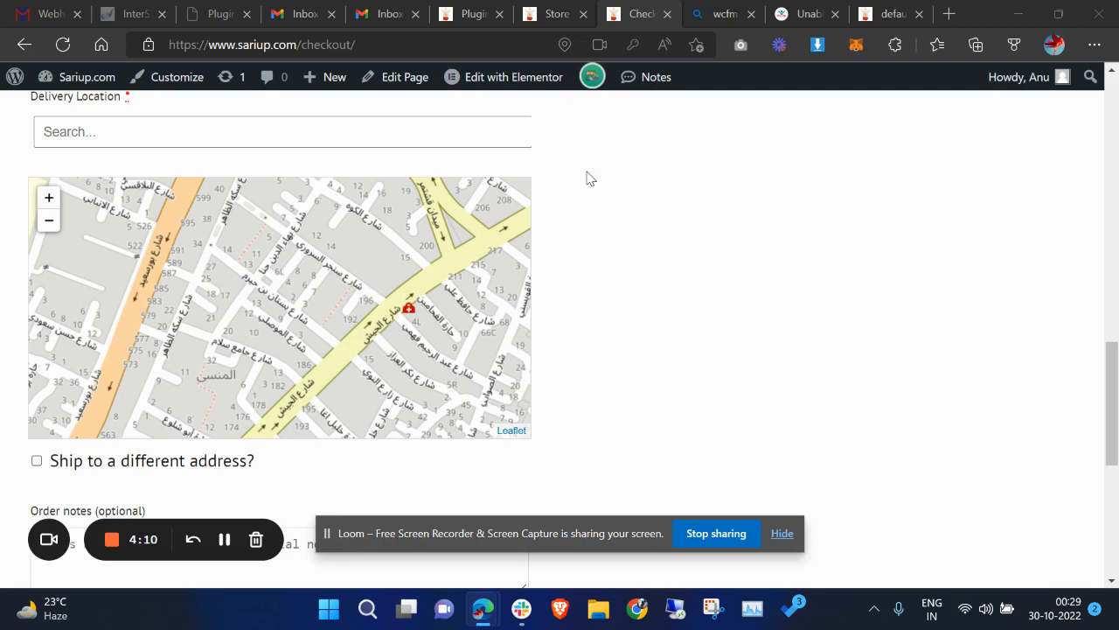
{"action": "mouse_move", "coordinate": [626, 201]}
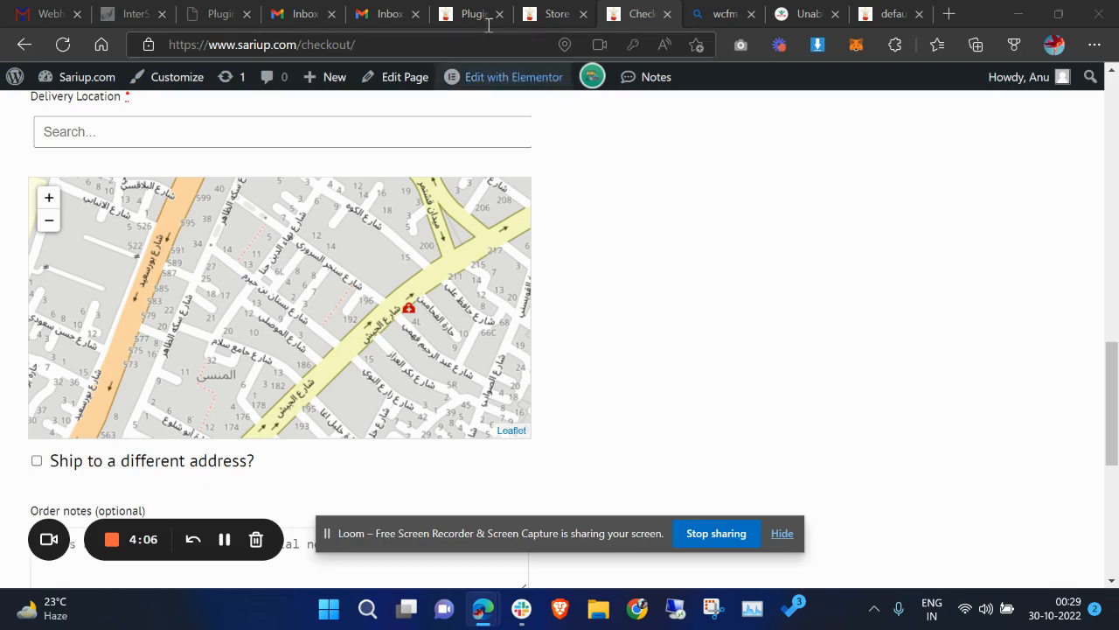
Step: Reach the WCFM Store Manager Marketplace Shipping Settings, then return to the checkout tab
{"action": "left_click", "coordinate": [470, 14]}
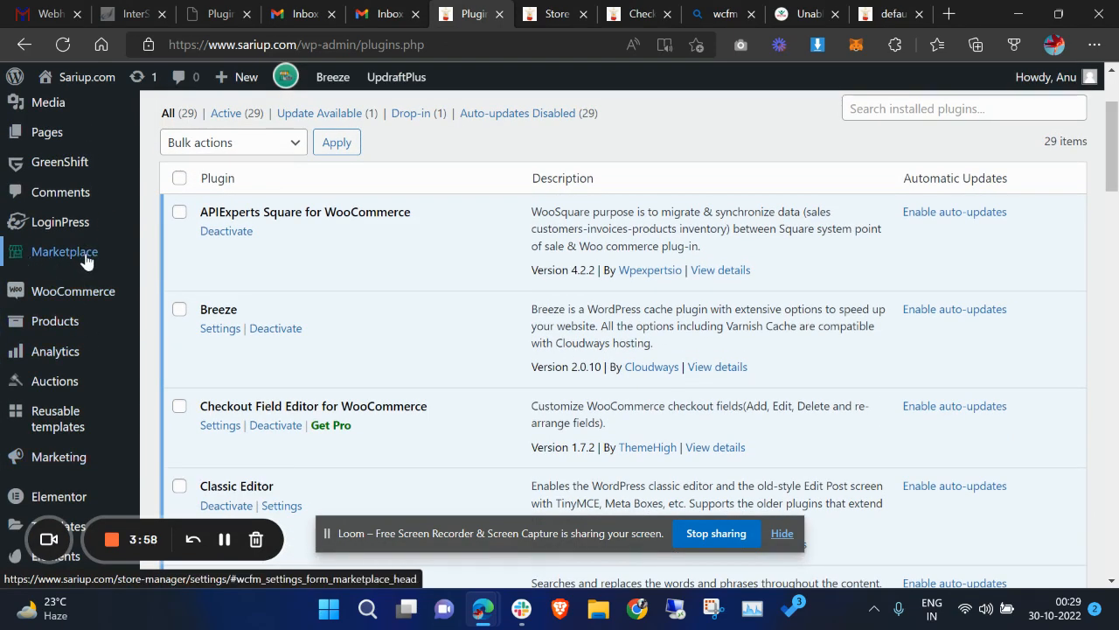
{"action": "left_click", "coordinate": [63, 252]}
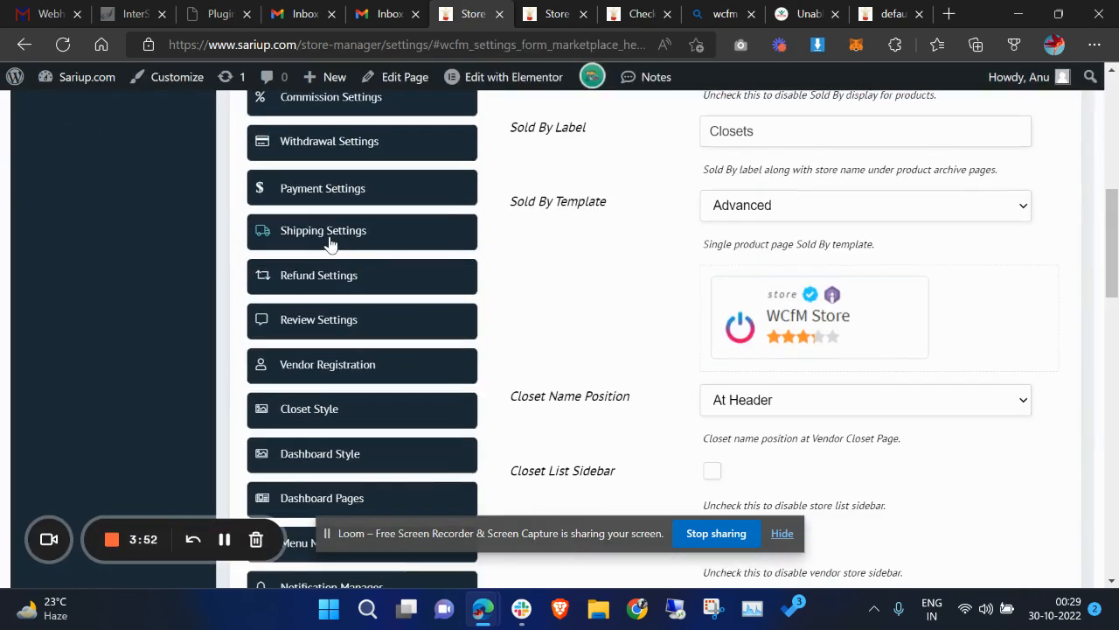
{"action": "left_click", "coordinate": [324, 230]}
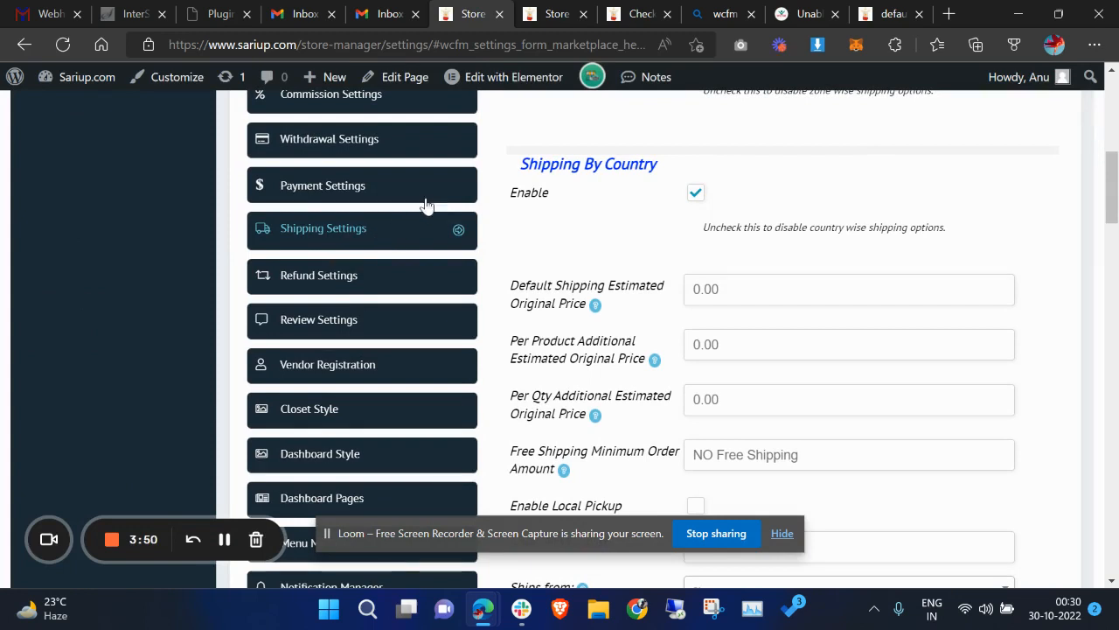
{"action": "left_click", "coordinate": [638, 14]}
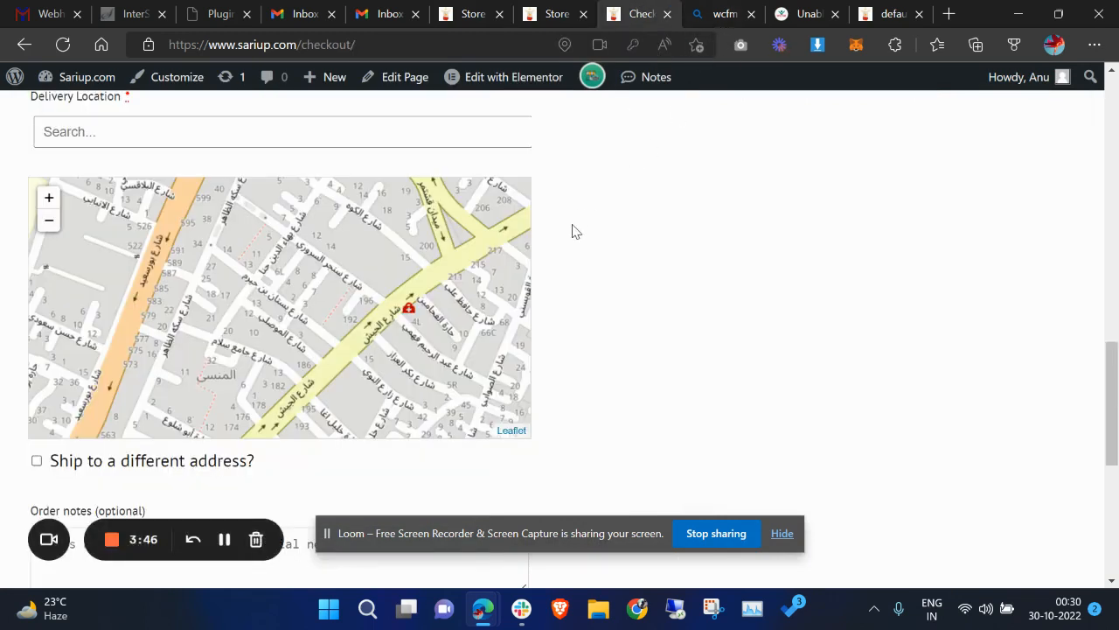
Step: Scroll the checkout page to look at the delivery location area again
{"action": "scroll", "scroll_direction": "down", "scroll_amount": 3}
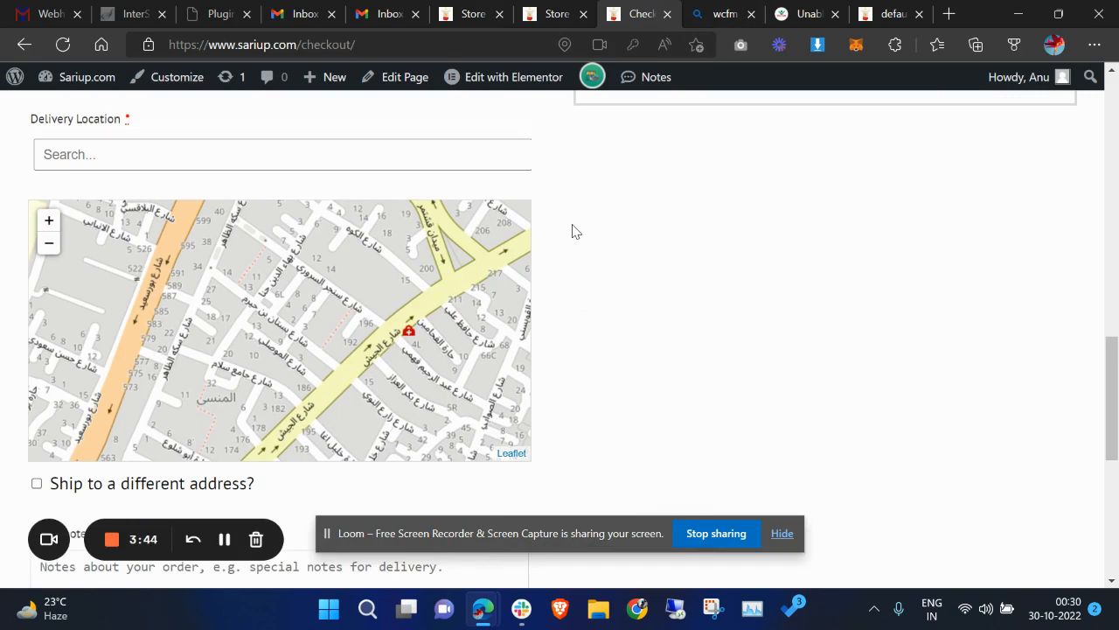
{"action": "scroll", "scroll_direction": "up", "scroll_amount": 3}
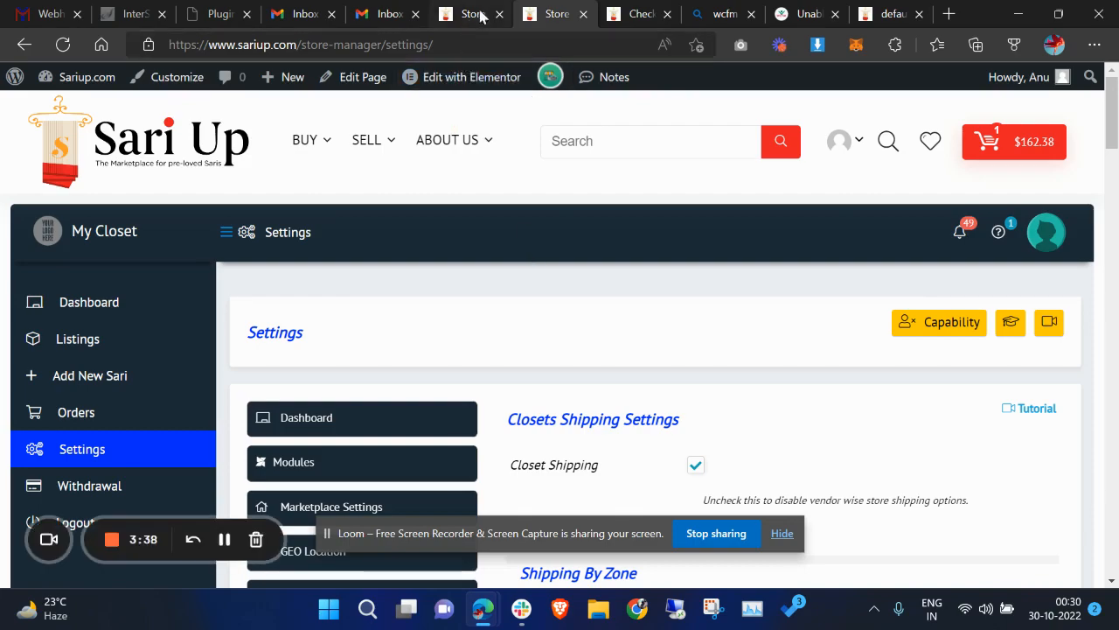
Step: Disable Shipping By Distance by clearing its Enable checkbox in the shipping settings
{"action": "scroll", "scroll_direction": "down", "scroll_amount": 3}
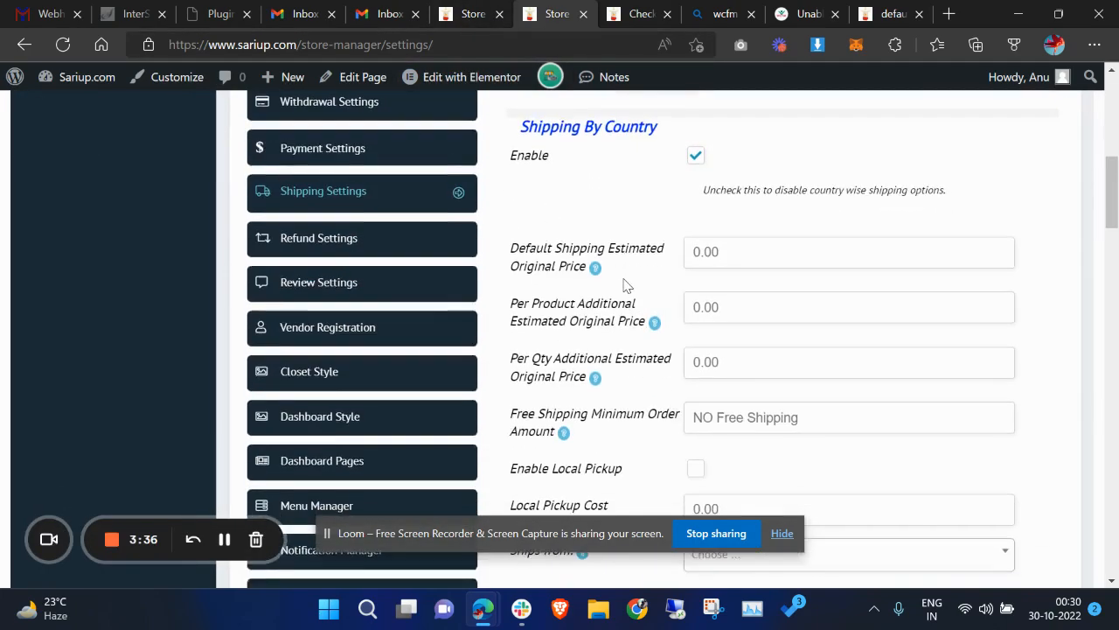
{"action": "scroll", "scroll_direction": "down", "scroll_amount": 3}
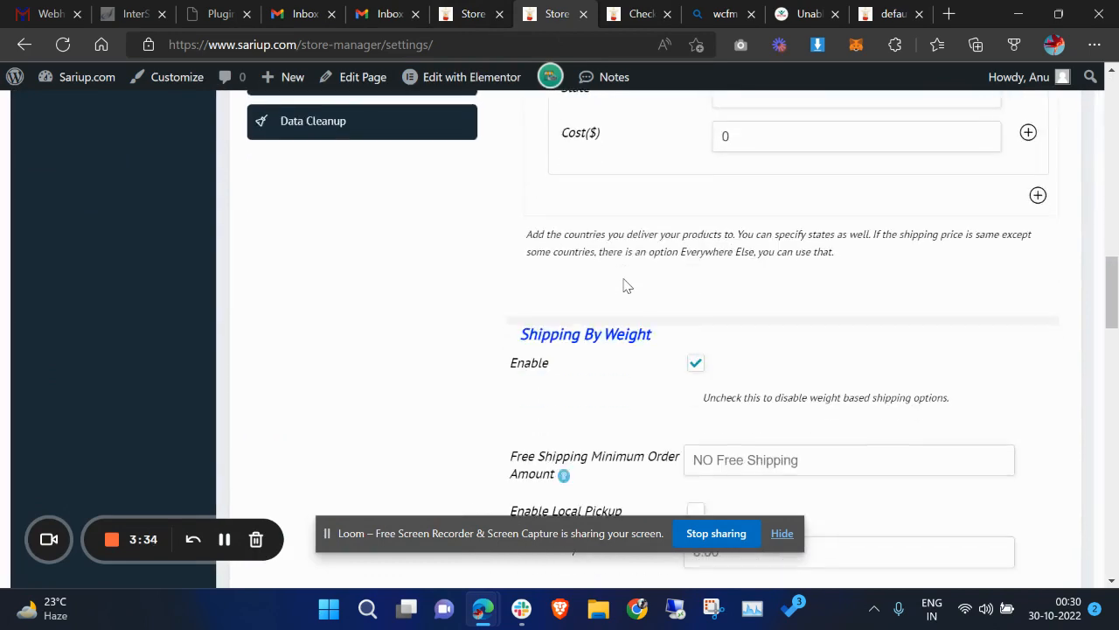
{"action": "scroll", "scroll_direction": "down", "scroll_amount": 3}
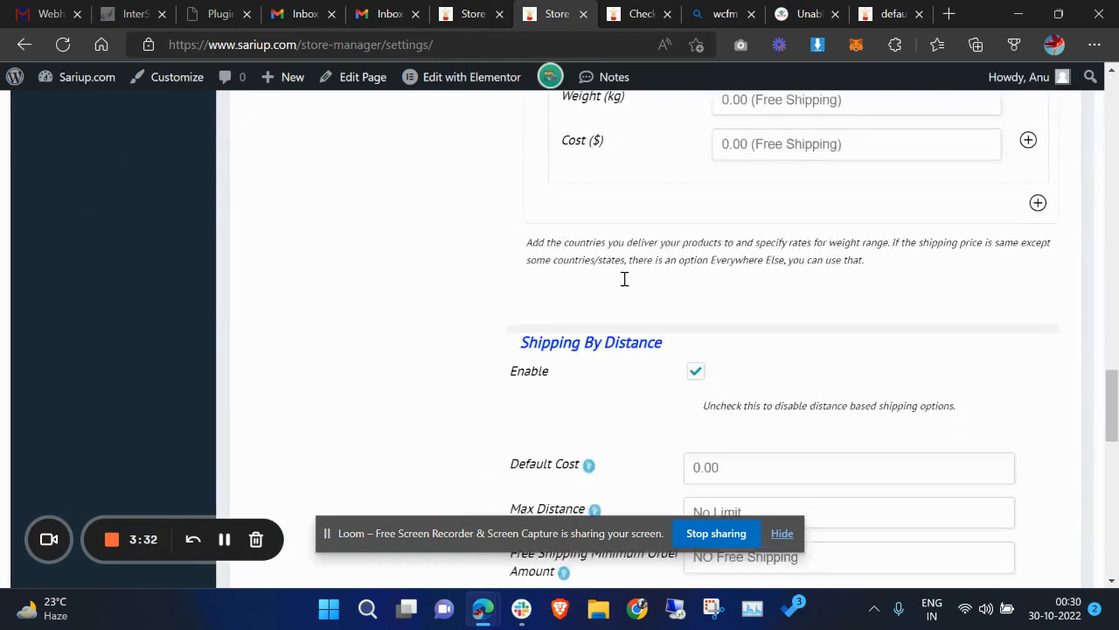
{"action": "scroll", "scroll_direction": "down", "scroll_amount": 3}
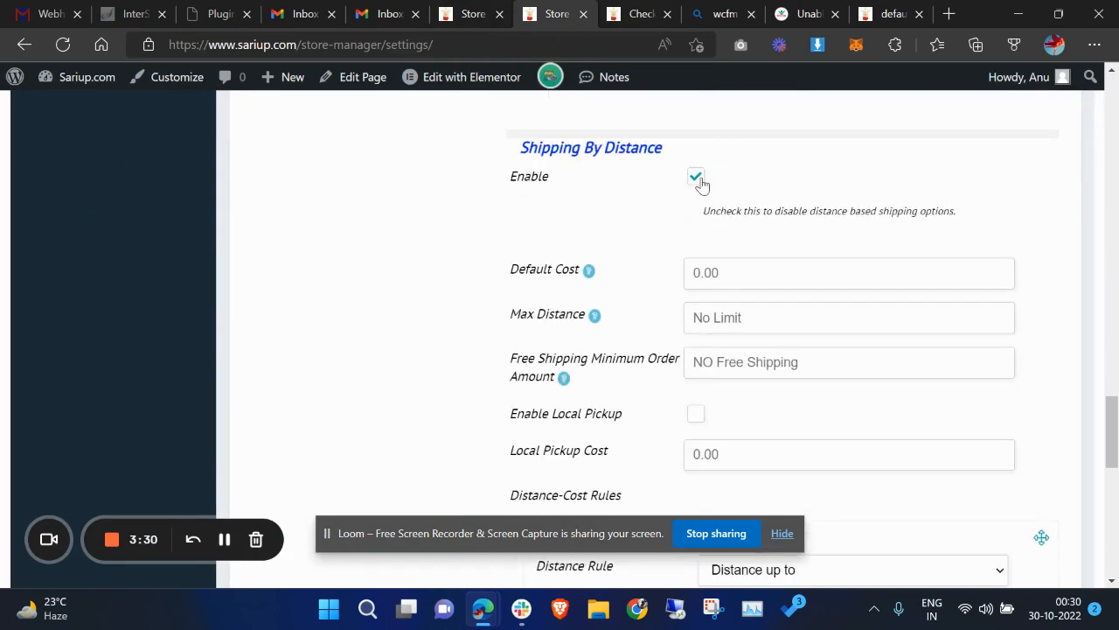
{"action": "left_click", "coordinate": [696, 175]}
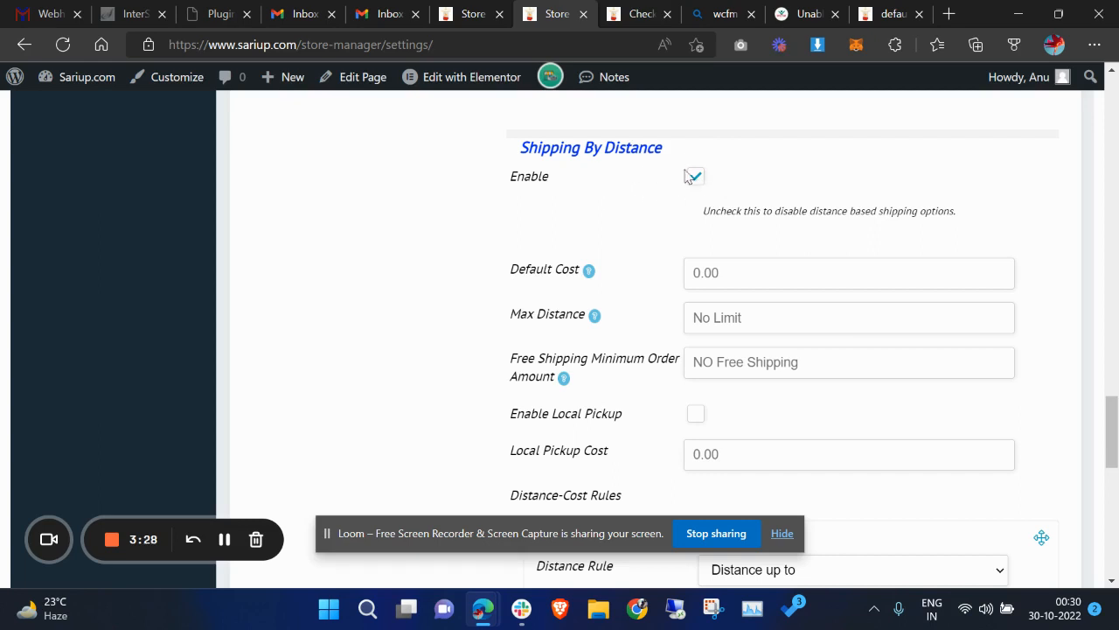
{"action": "left_click", "coordinate": [692, 174]}
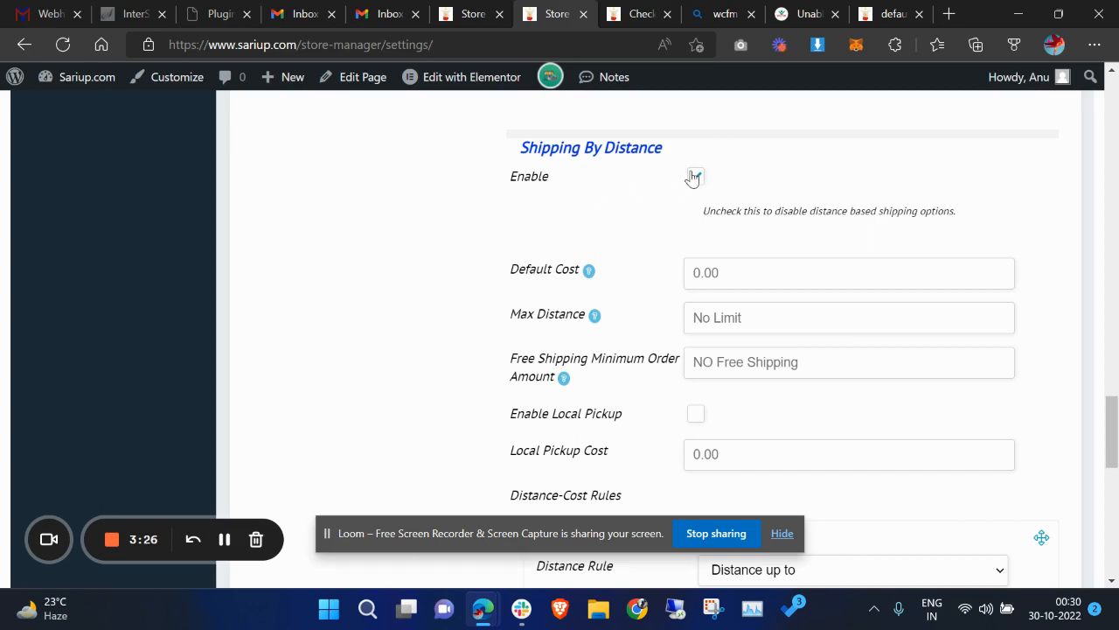
{"action": "left_click", "coordinate": [696, 175]}
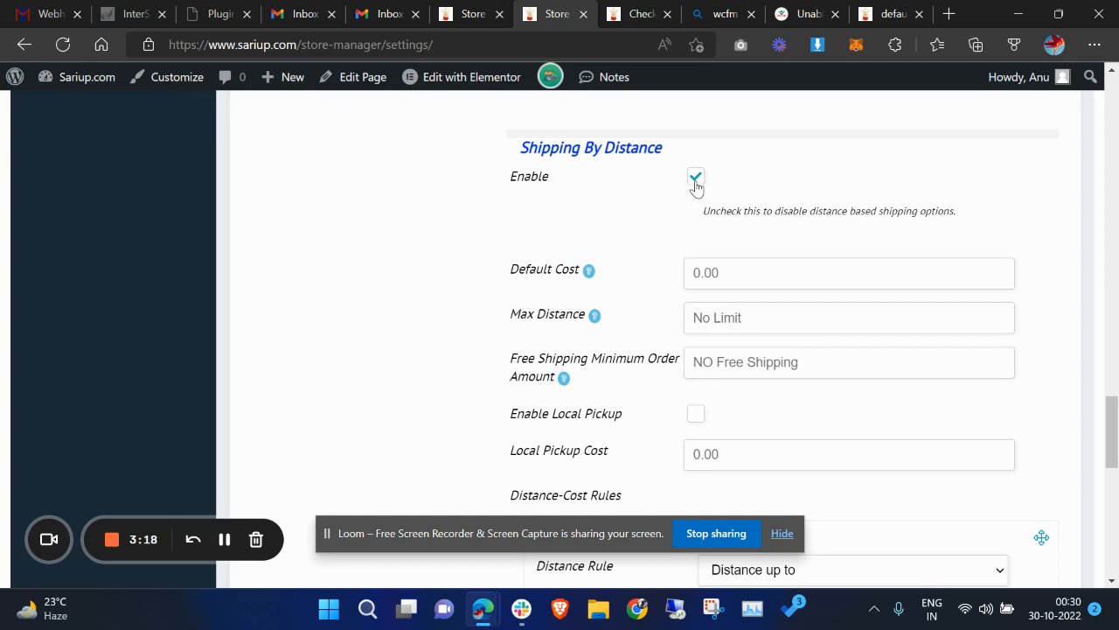
{"action": "scroll", "scroll_direction": "down", "scroll_amount": 3}
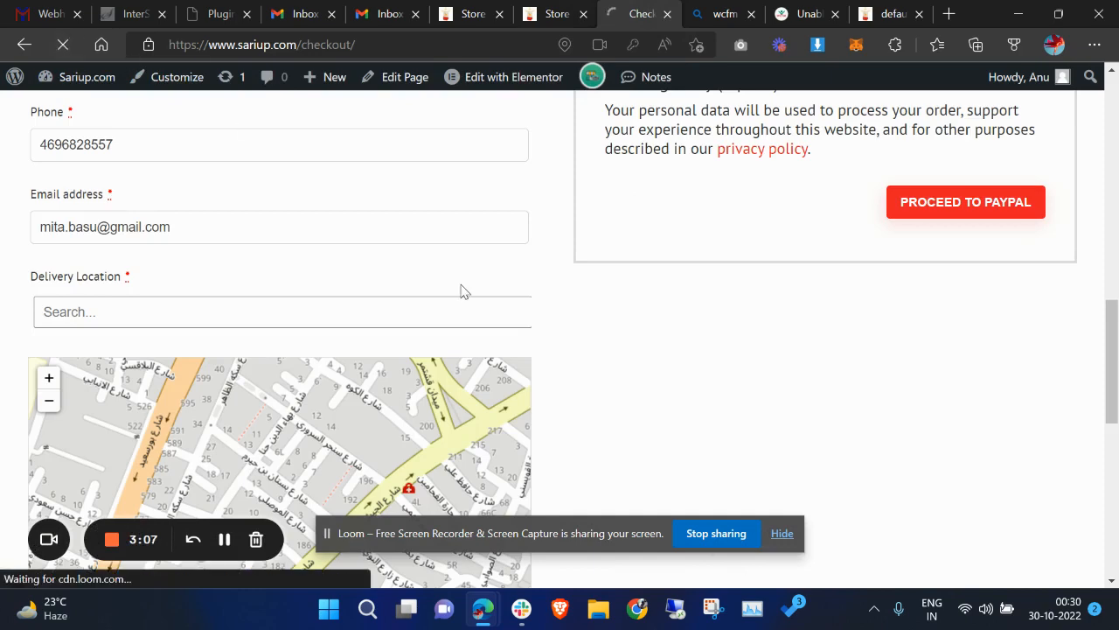
Step: Scroll the reloaded checkout to confirm the Delivery Location field and map are gone
{"action": "scroll", "scroll_direction": "down", "scroll_amount": 3}
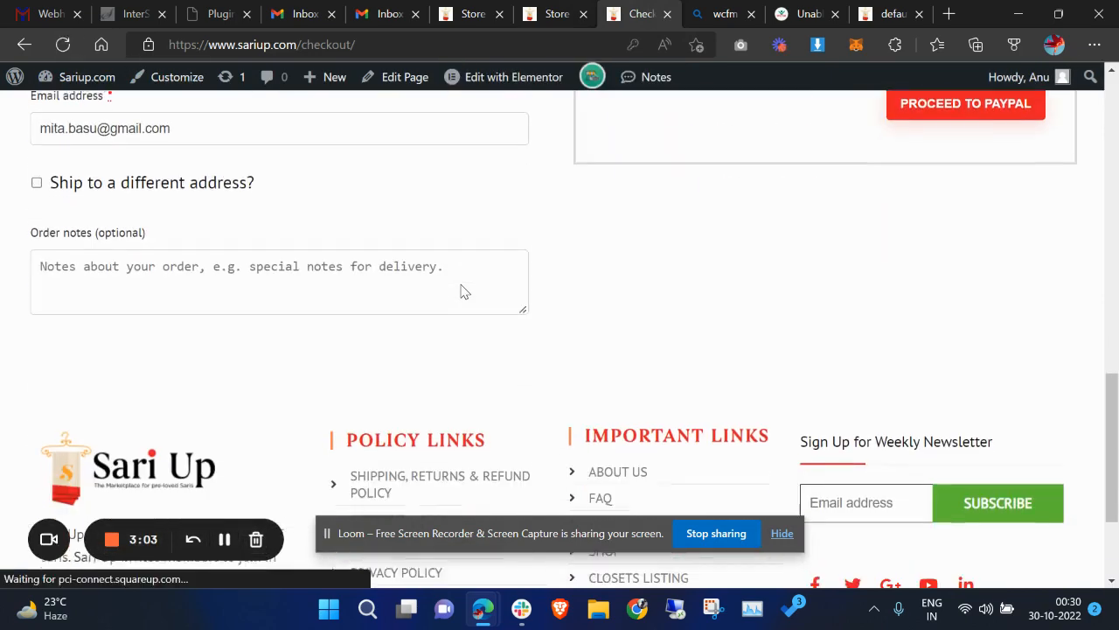
{"action": "scroll", "scroll_direction": "down", "scroll_amount": 3}
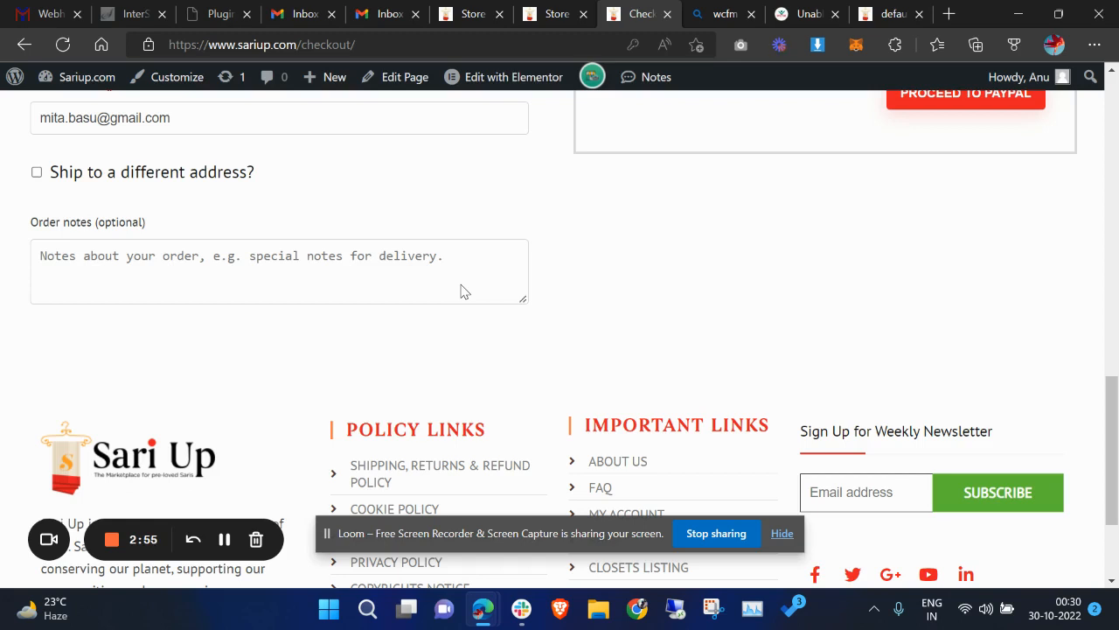
{"action": "mouse_move", "coordinate": [367, 325]}
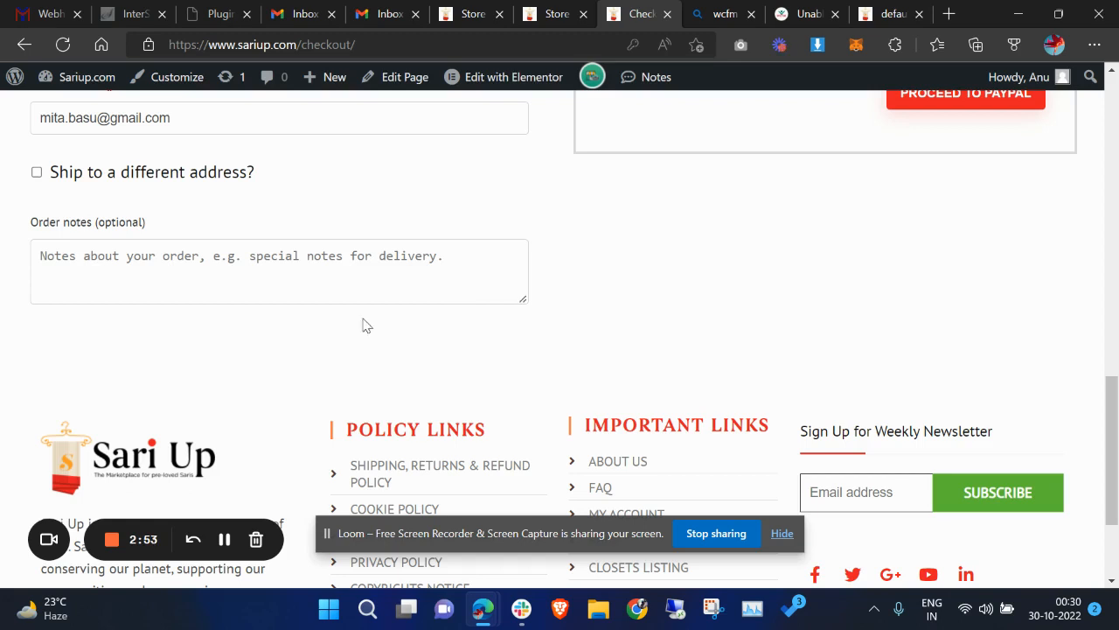